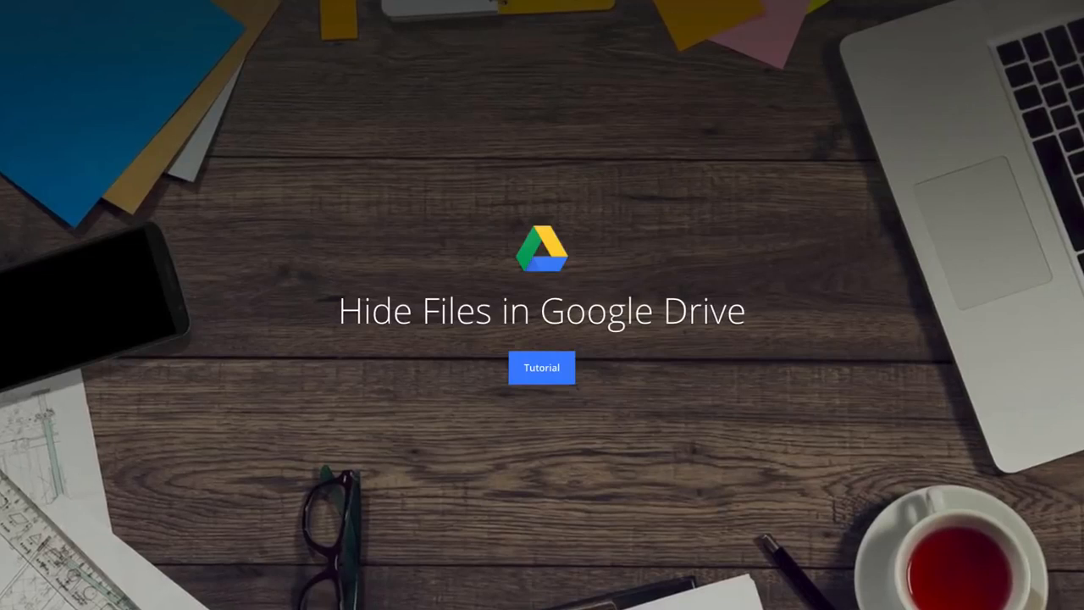
Open Shared Folder and preview the secret.pdf document.
{"action": "left_click", "coordinate": [541, 368]}
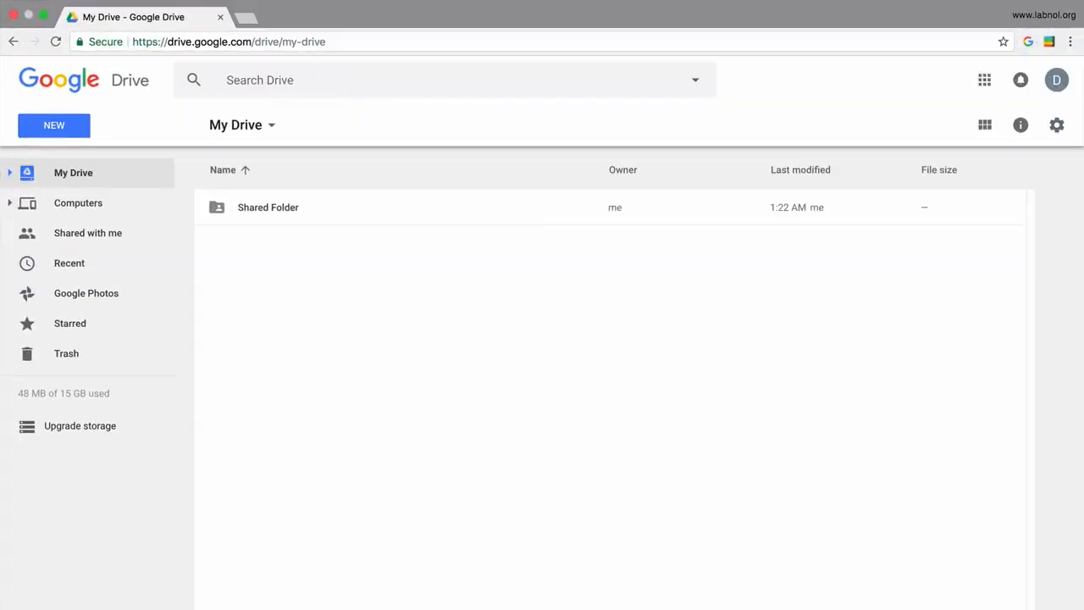
{"action": "double_click", "coordinate": [268, 207]}
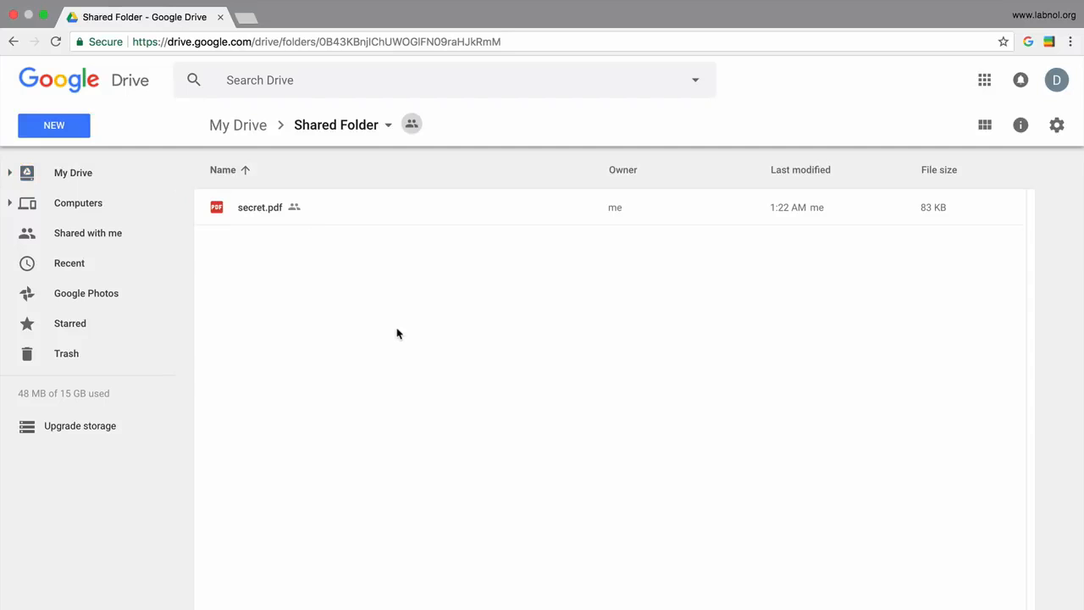
{"action": "mouse_move", "coordinate": [393, 328]}
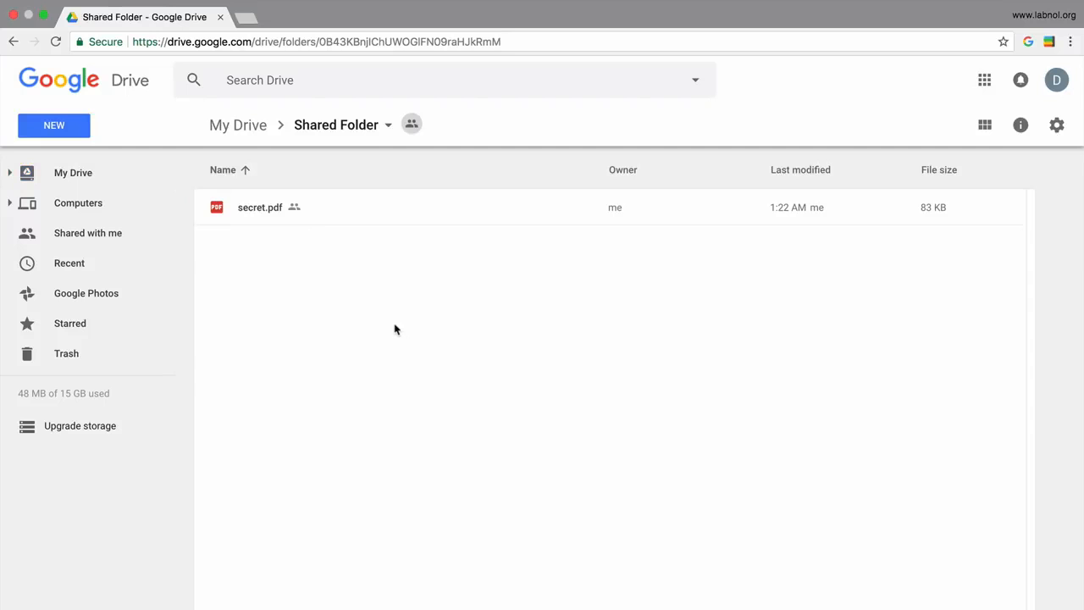
{"action": "double_click", "coordinate": [259, 207]}
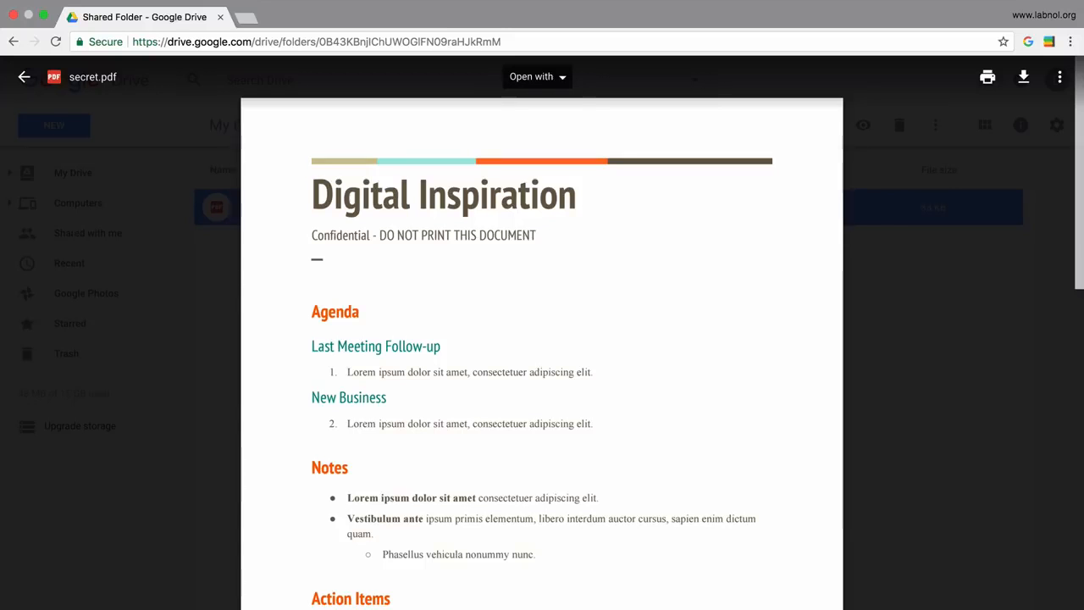
Close the PDF preview and open Manage versions for secret.pdf.
{"action": "left_click", "coordinate": [24, 76]}
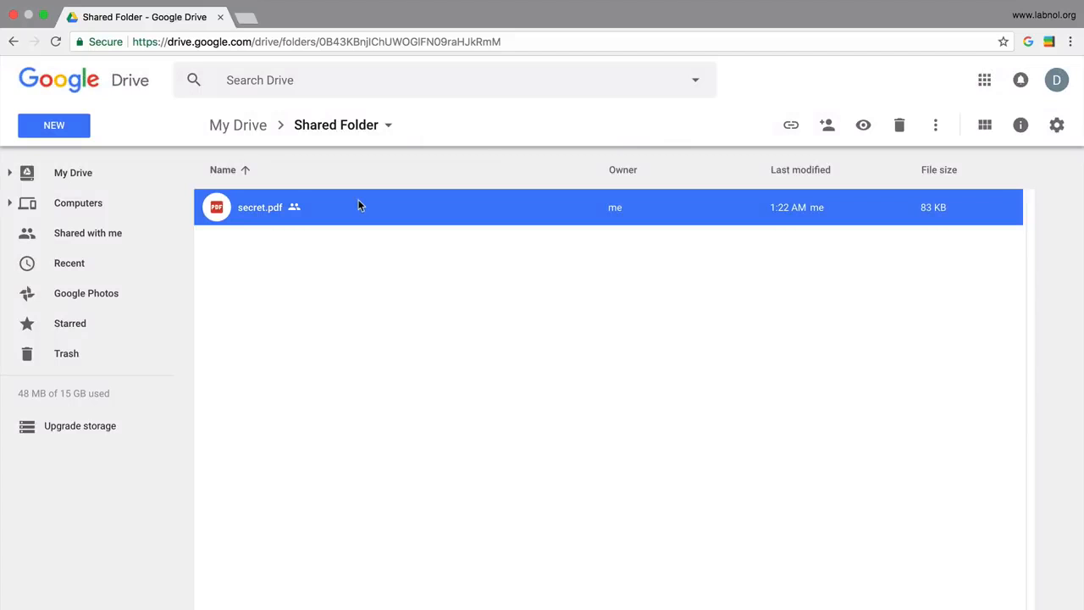
{"action": "right_click", "coordinate": [360, 206]}
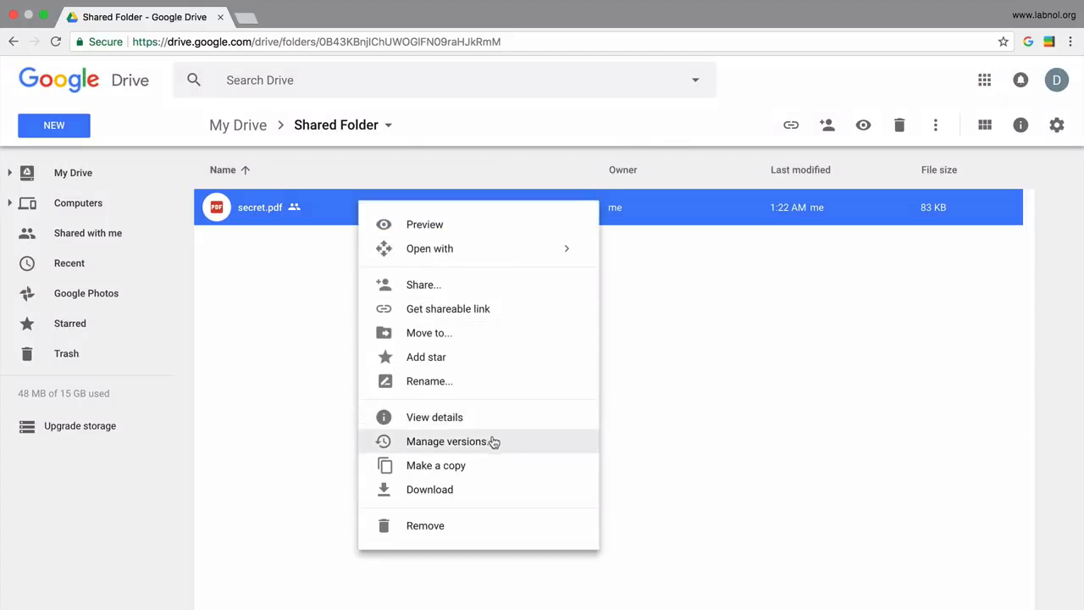
{"action": "left_click", "coordinate": [447, 440]}
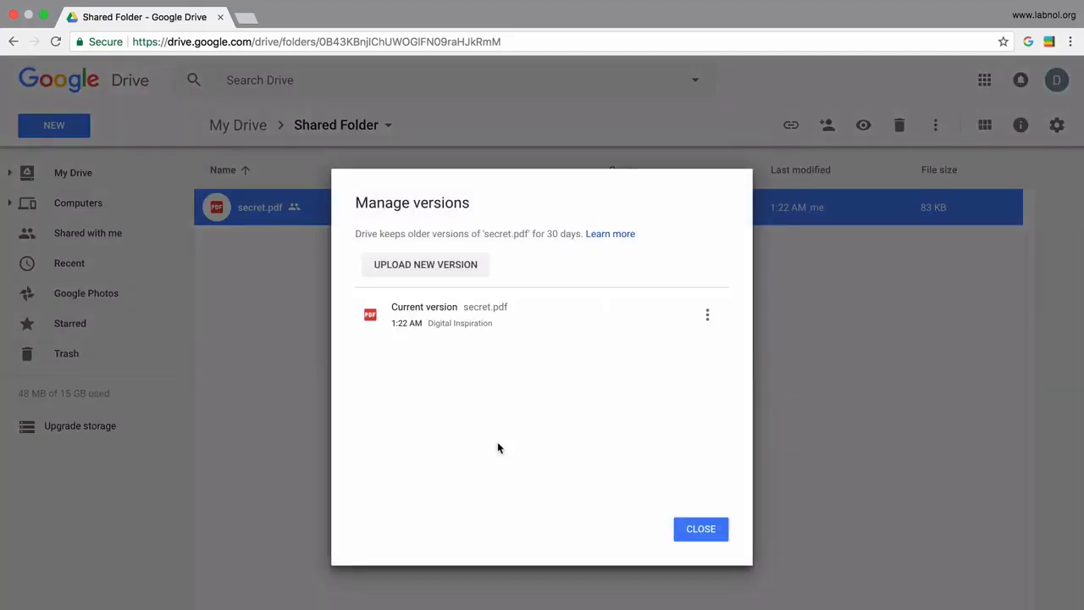
{"action": "mouse_move", "coordinate": [453, 278]}
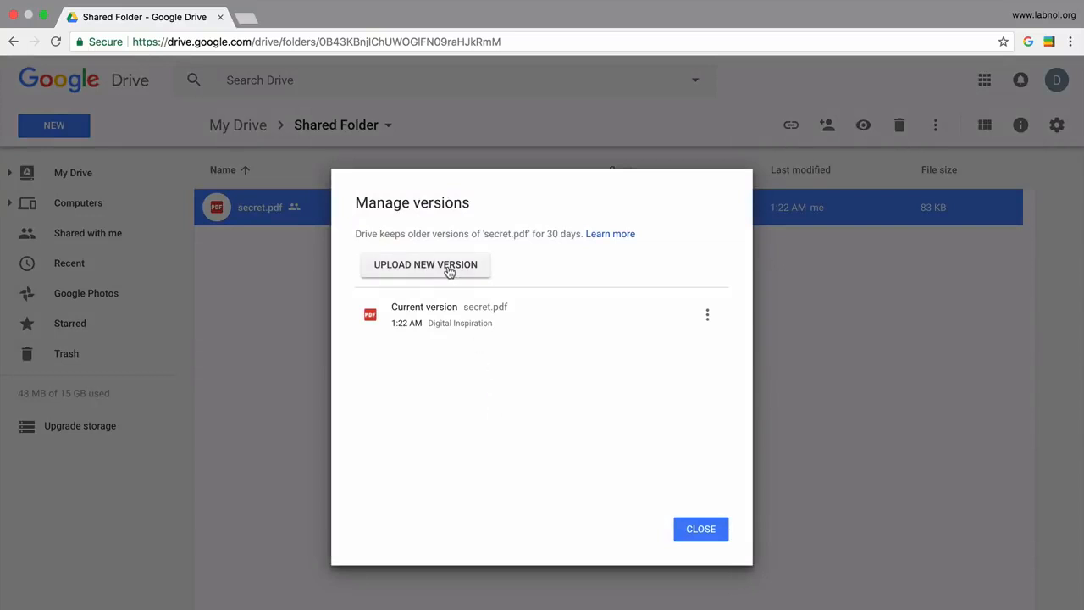
Upload workstation.jpg as the new current version of secret.pdf, then close version history.
{"action": "left_click", "coordinate": [425, 264]}
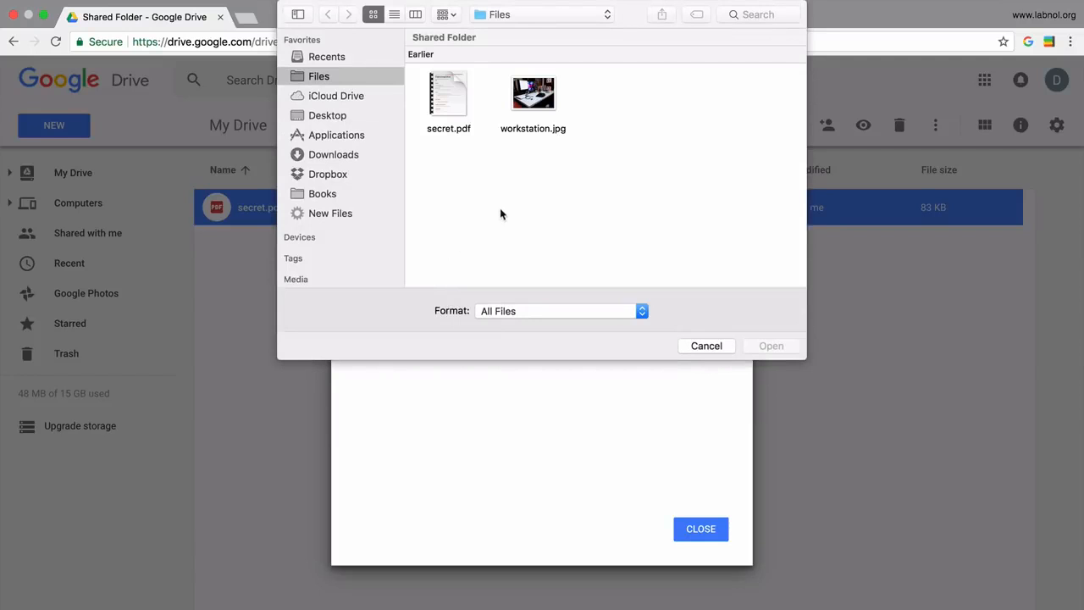
{"action": "left_click", "coordinate": [533, 93]}
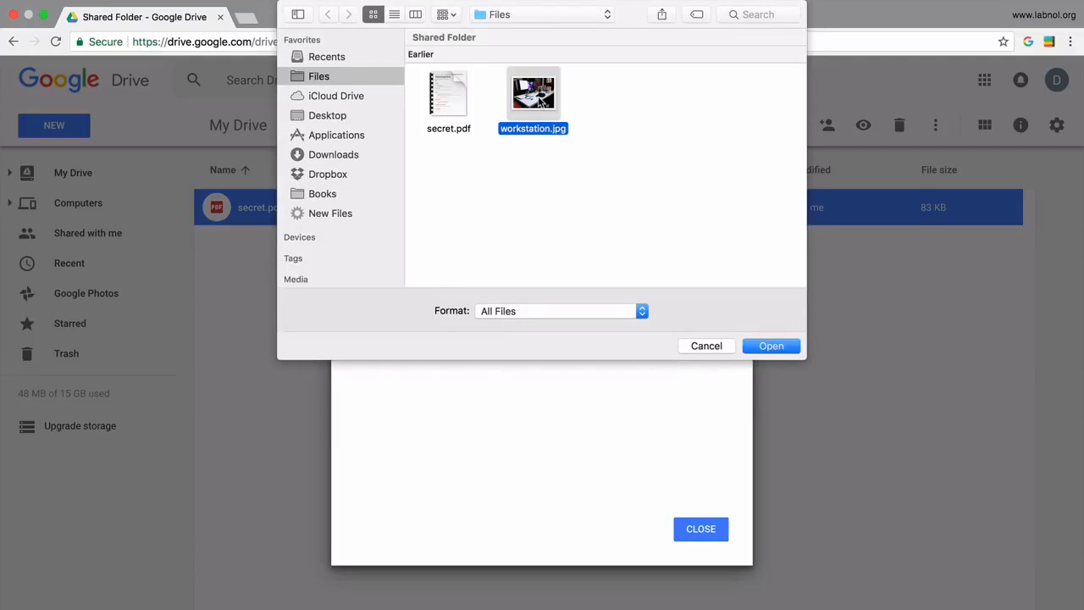
{"action": "left_click", "coordinate": [770, 346]}
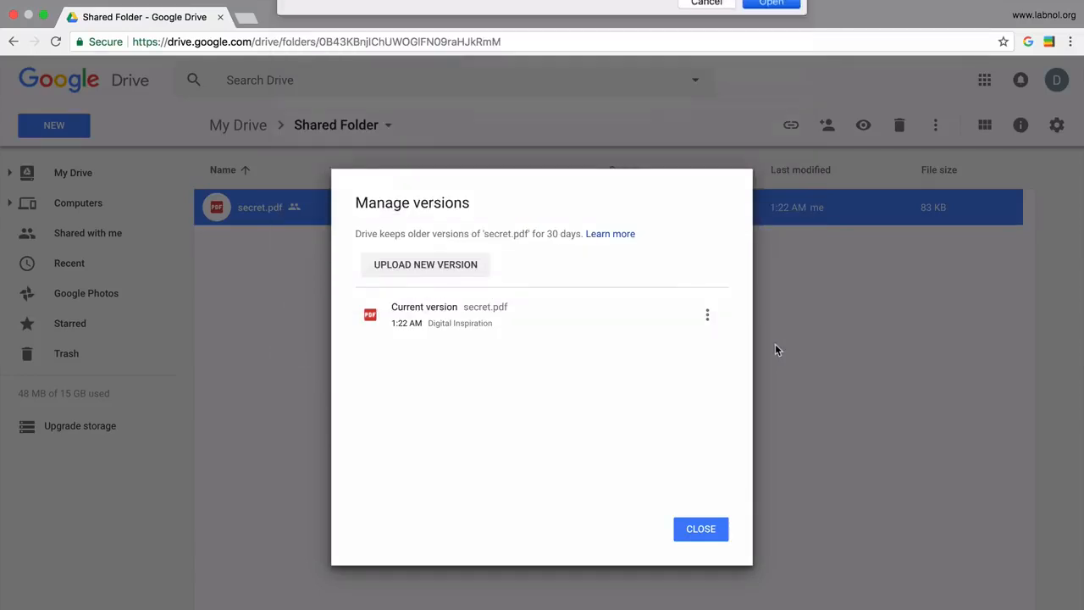
{"action": "left_click", "coordinate": [770, 4]}
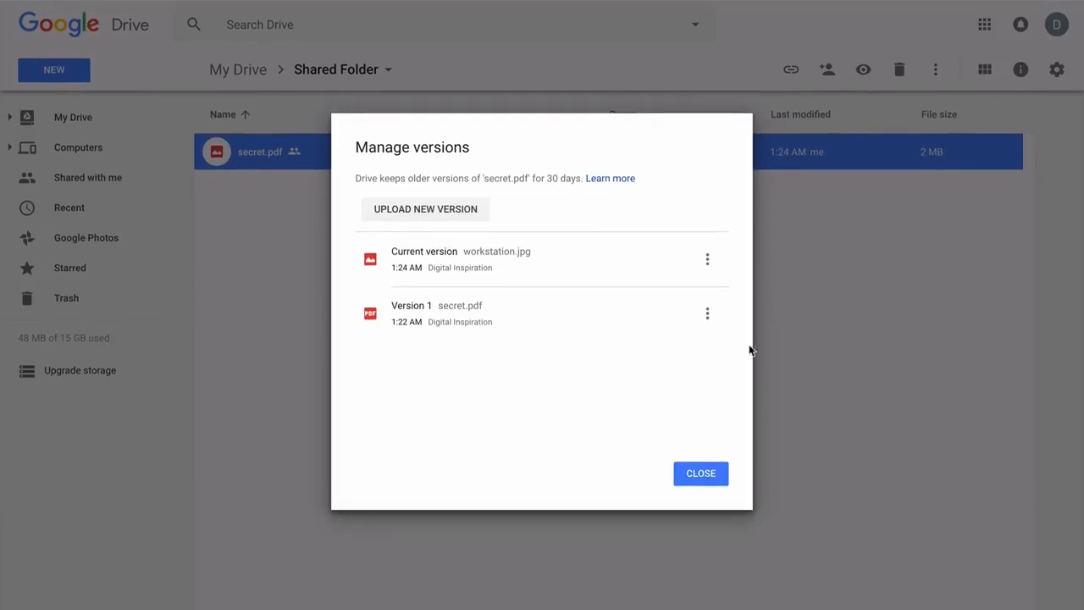
{"action": "left_click", "coordinate": [700, 472]}
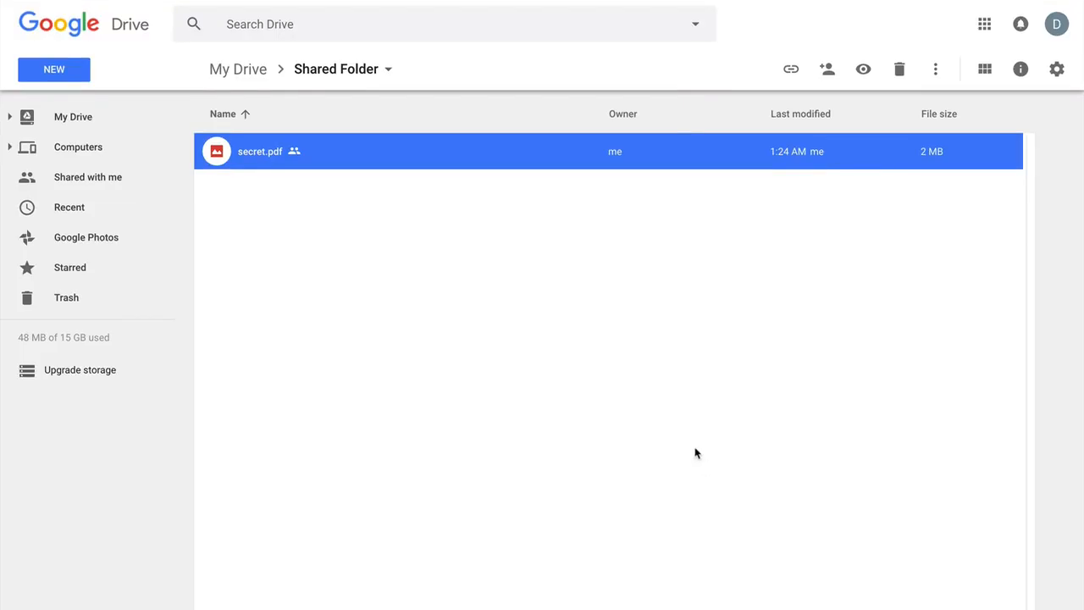
In grid view, rename the file to workstation.jpg, then preview it and close.
{"action": "left_click", "coordinate": [984, 69]}
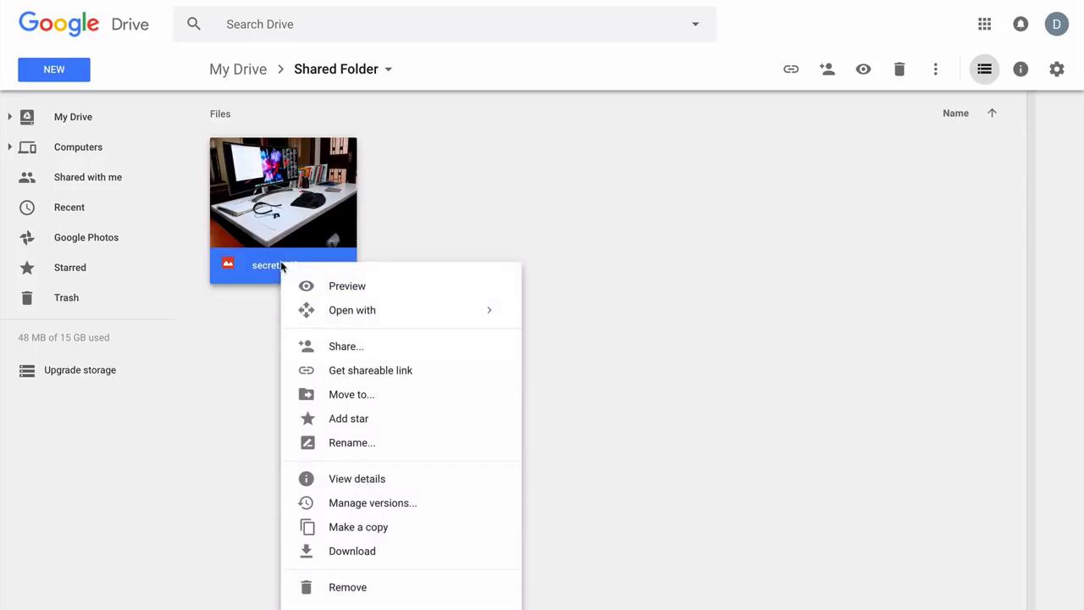
{"action": "mouse_move", "coordinate": [432, 442]}
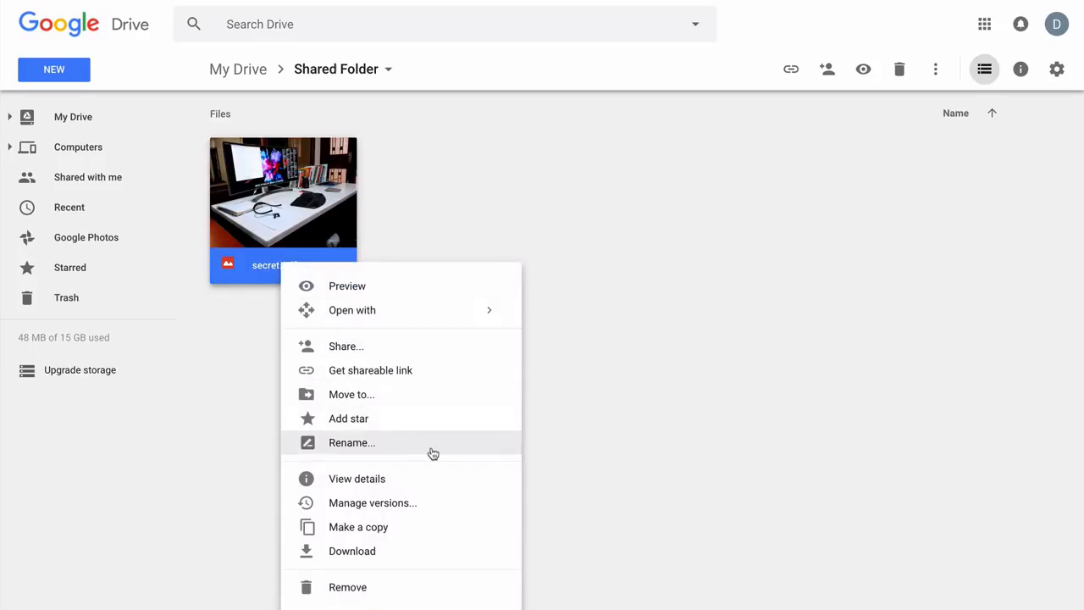
{"action": "left_click", "coordinate": [351, 442]}
{"action": "type", "text": "workstation.jpg"}
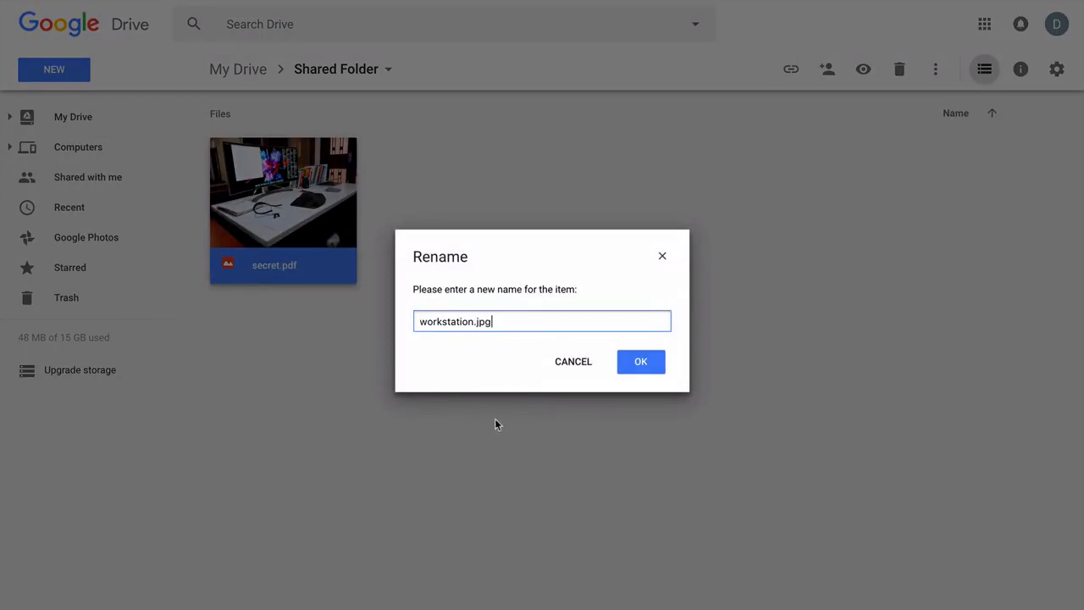
{"action": "left_click", "coordinate": [640, 362]}
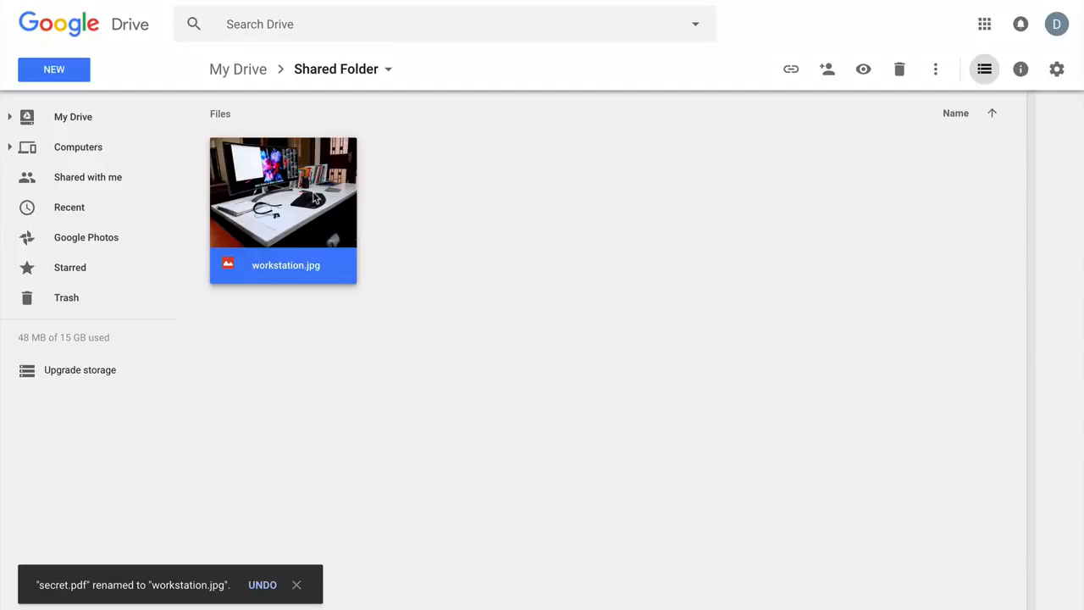
{"action": "double_click", "coordinate": [283, 191]}
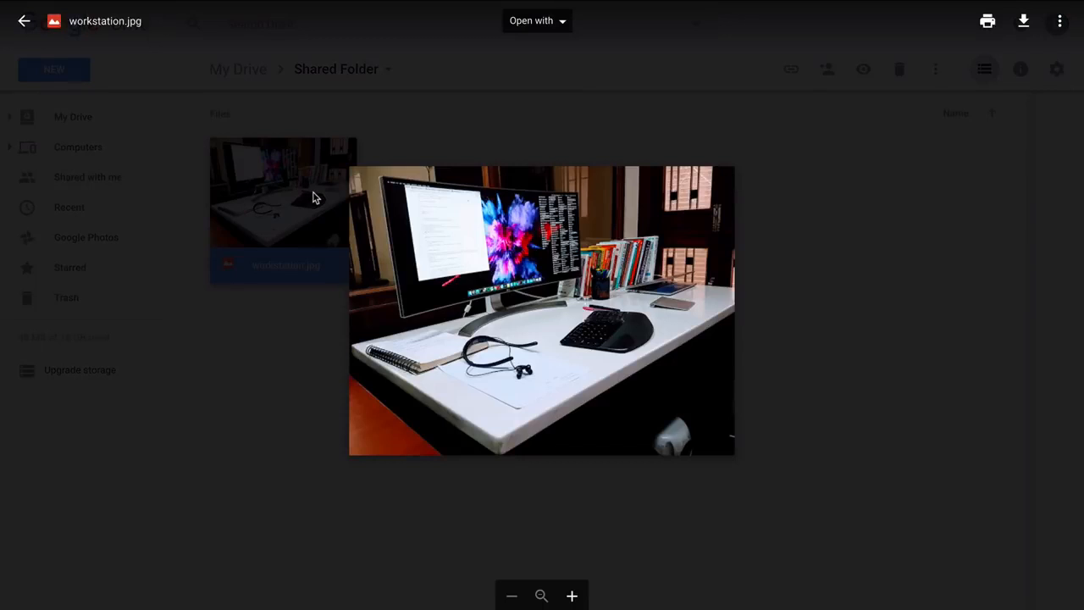
{"action": "left_click", "coordinate": [24, 21]}
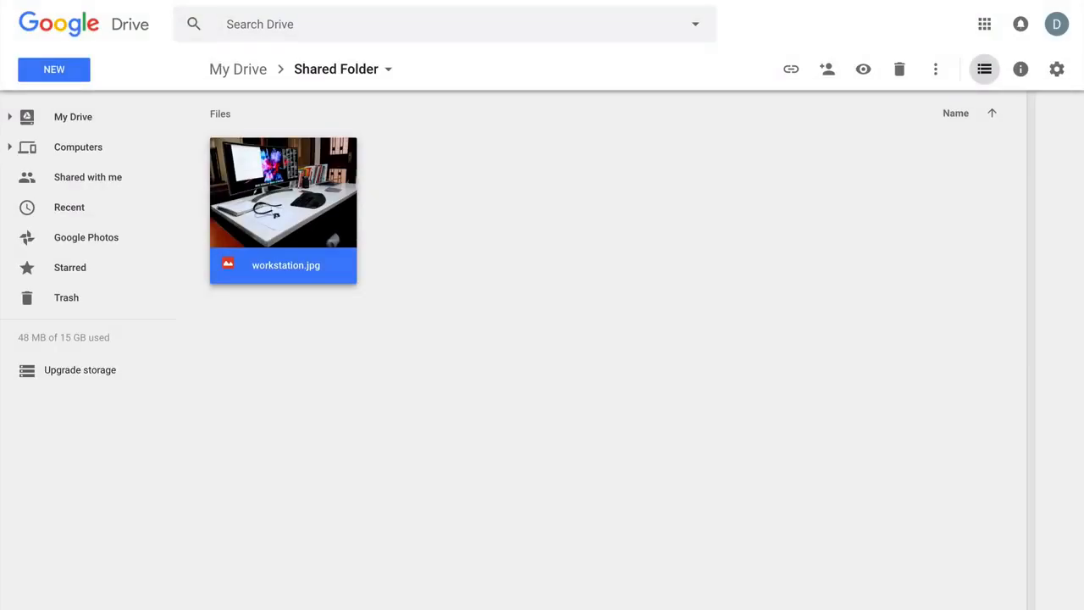
{"action": "mouse_move", "coordinate": [306, 380]}
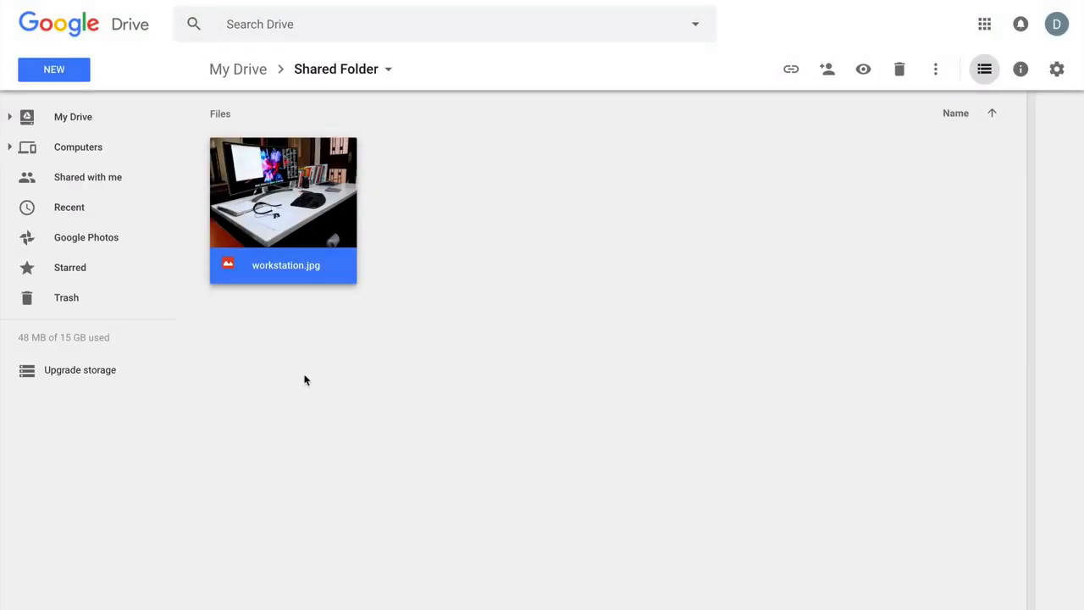
{"action": "right_click", "coordinate": [283, 191]}
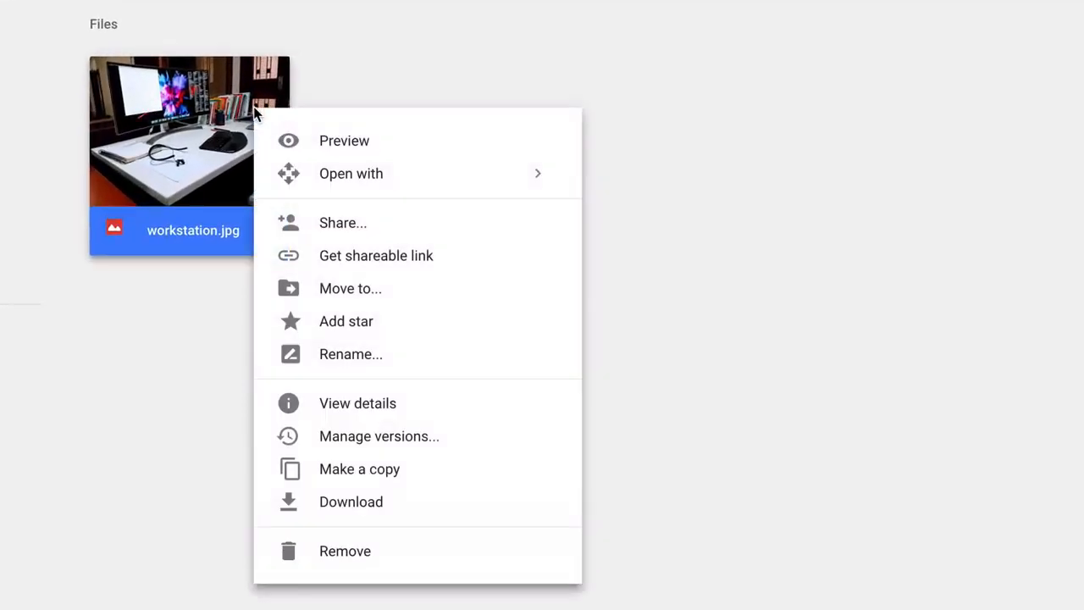
{"action": "left_click", "coordinate": [379, 436]}
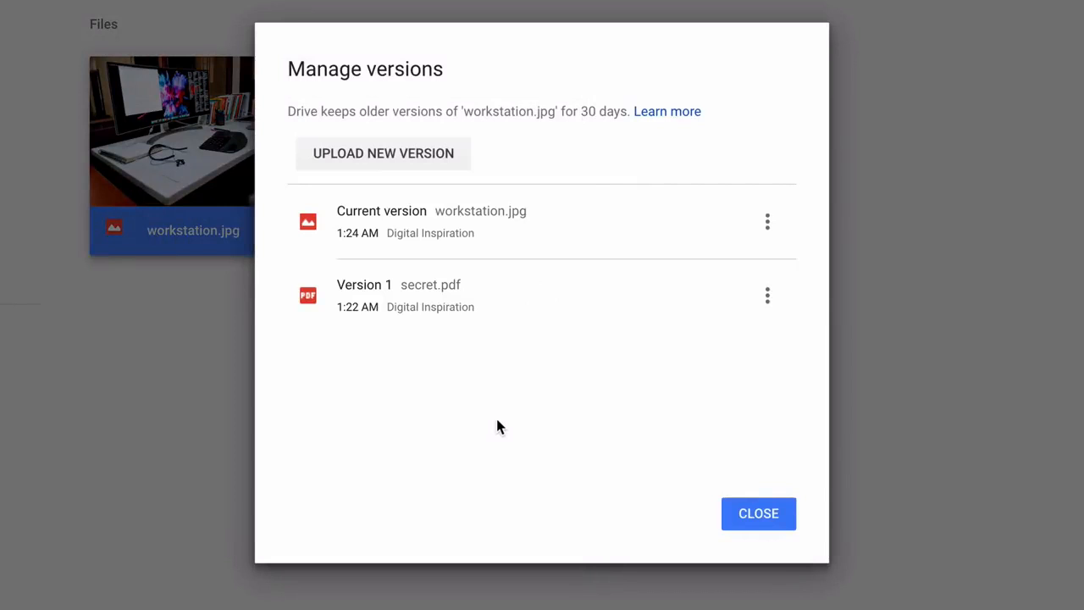
{"action": "left_click", "coordinate": [766, 294]}
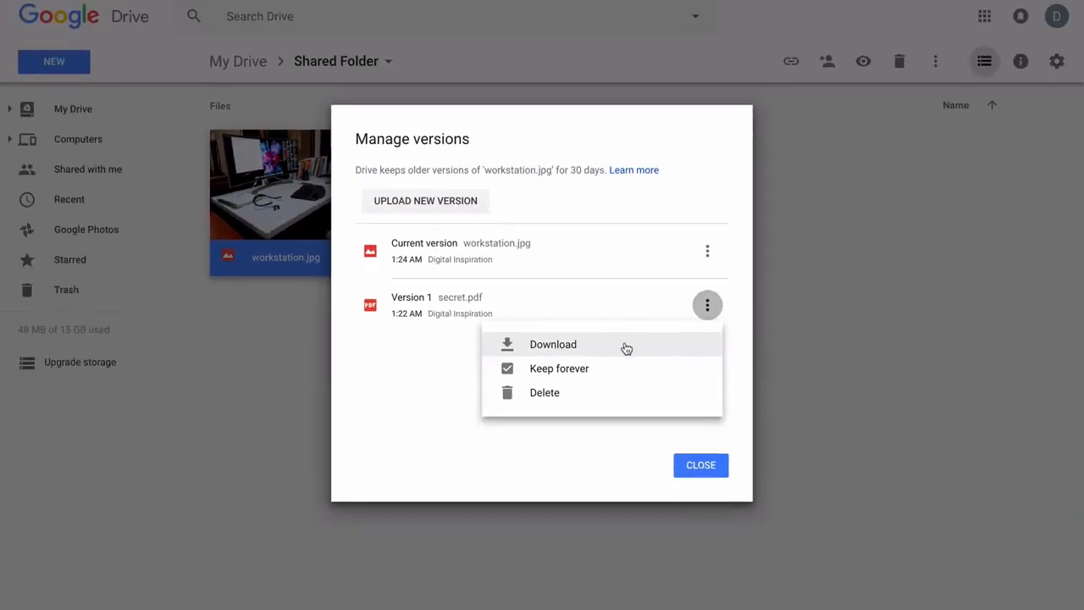
{"action": "left_click", "coordinate": [553, 344]}
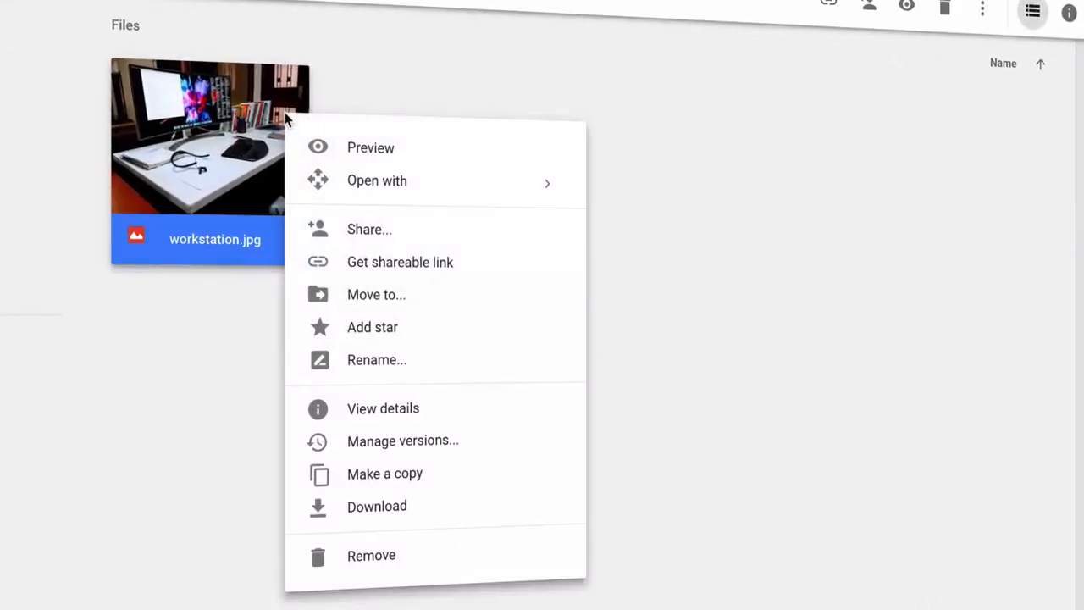
Open workstation.jpg's version history and show actions for the Version 1 secret.pdf.
{"action": "left_click", "coordinate": [402, 441]}
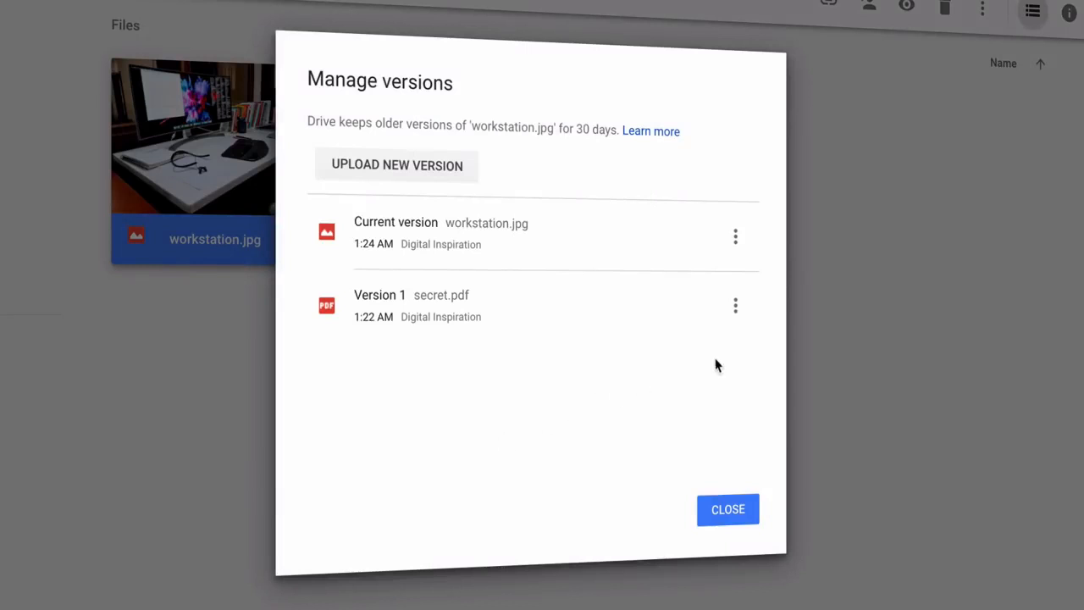
{"action": "left_click", "coordinate": [735, 305]}
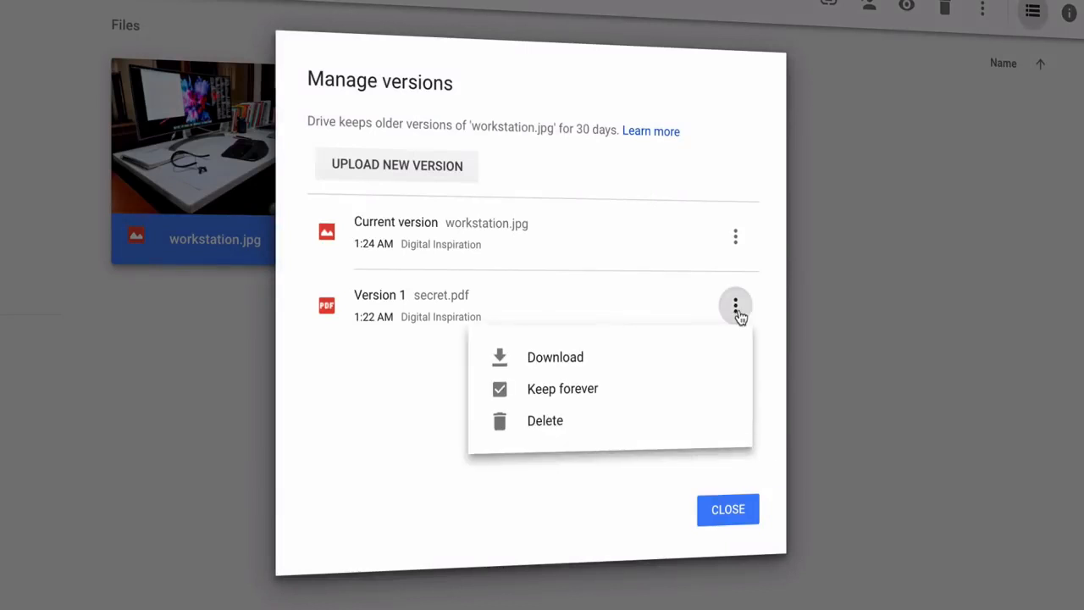